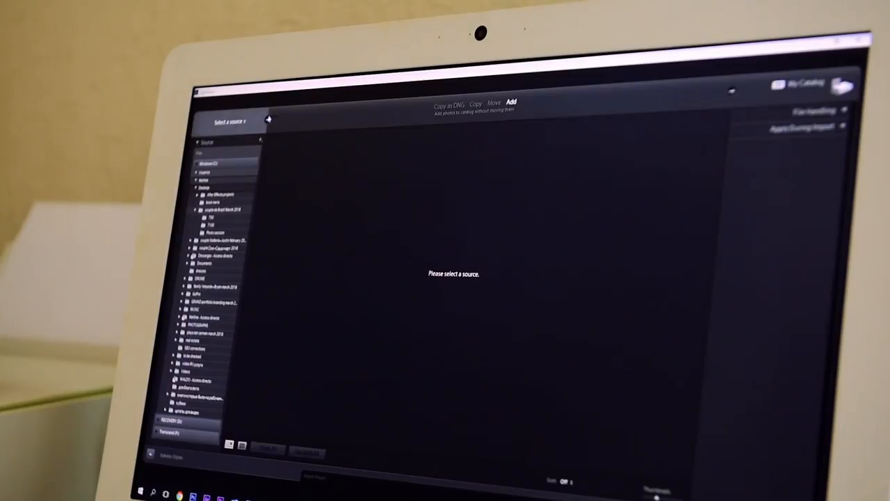
# - Import the wedding photo folder into the Lightroom catalog
pyautogui.click(229, 120)
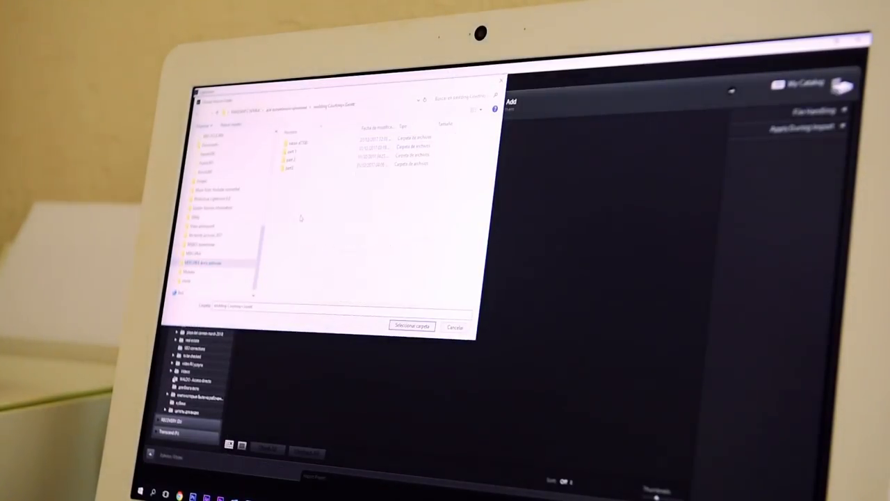
pyautogui.click(411, 326)
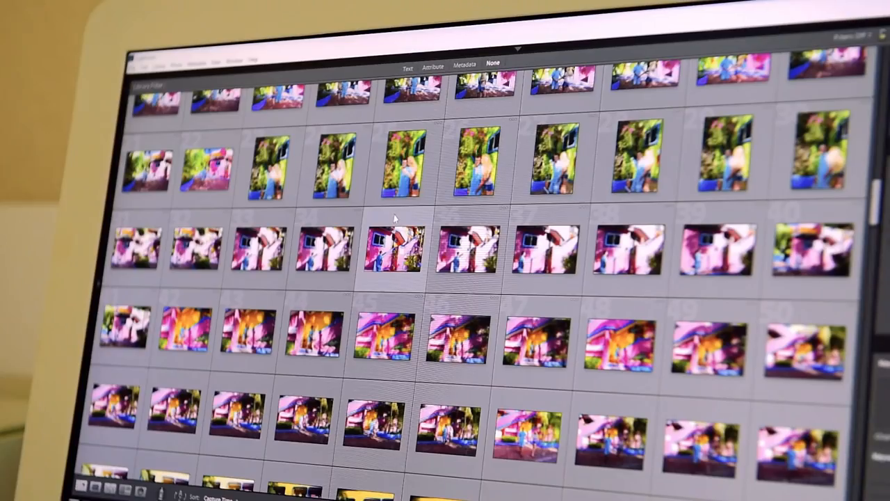
# - Scroll through the imported wedding shots in the Library grid
pyautogui.scroll(-3)
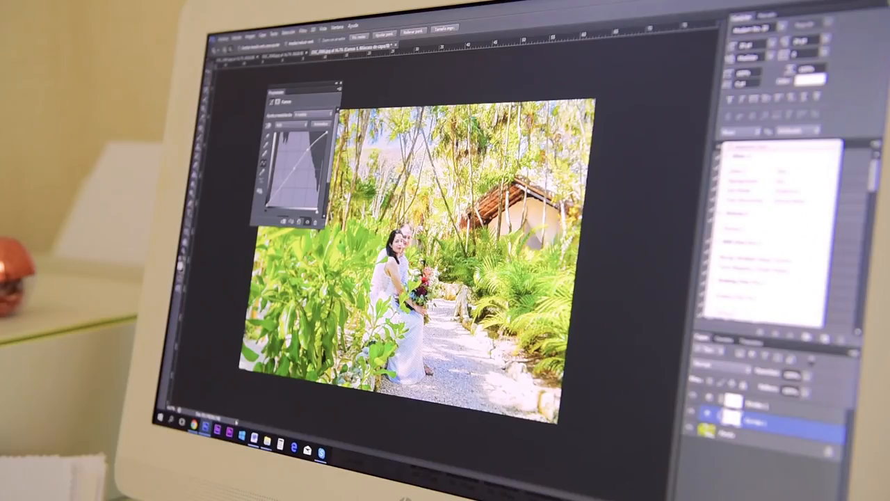
# - Switch to the beach wedding photo's tab in Photoshop
pyautogui.click(284, 30)
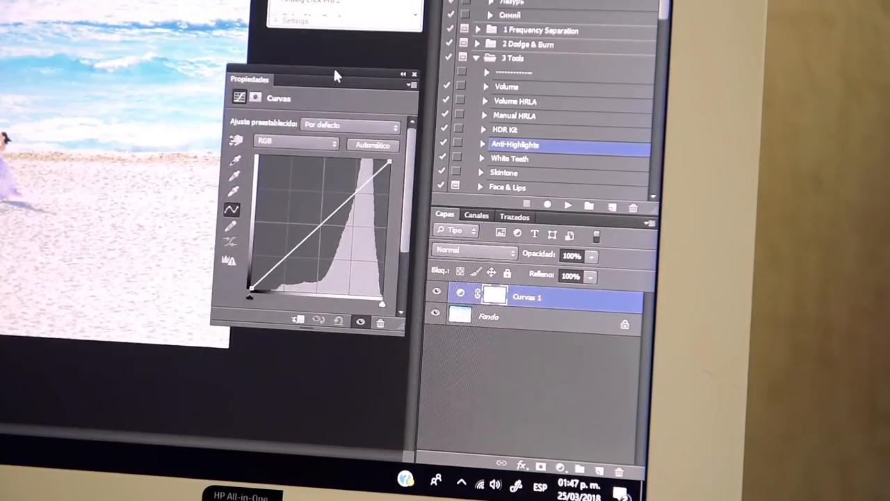
# - Add a Levels (Niveles) adjustment layer with the midtone slider at 0.49
pyautogui.click(317, 226)
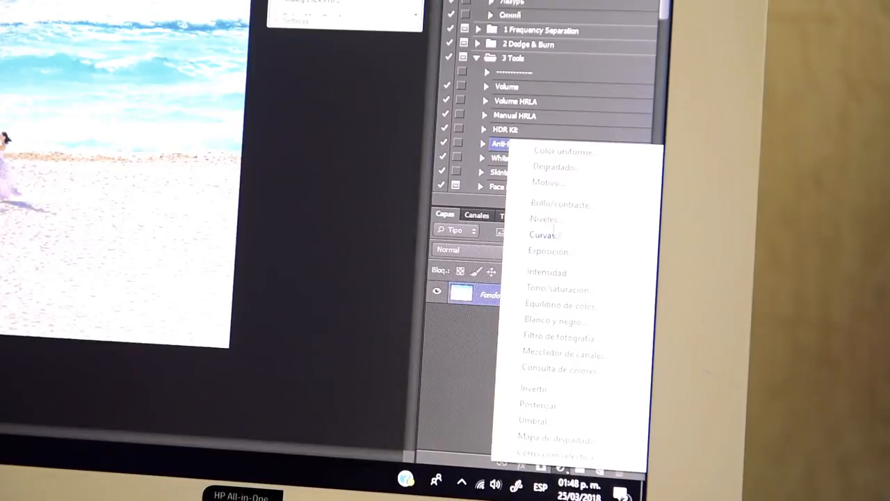
pyautogui.click(544, 218)
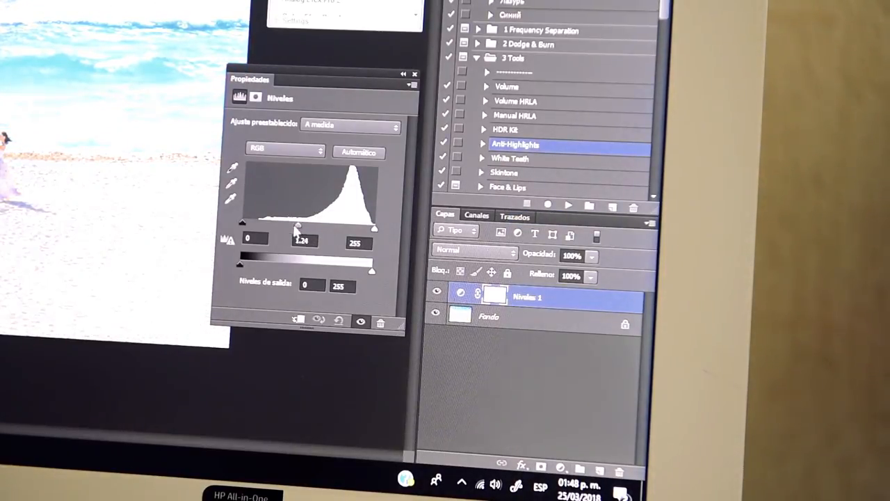
pyautogui.moveTo(298, 226); pyautogui.dragTo(313, 226)
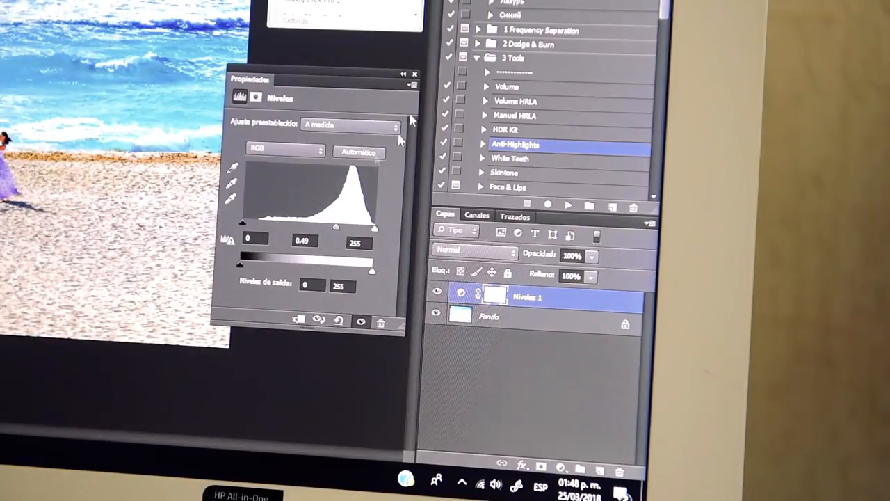
pyautogui.click(415, 73)
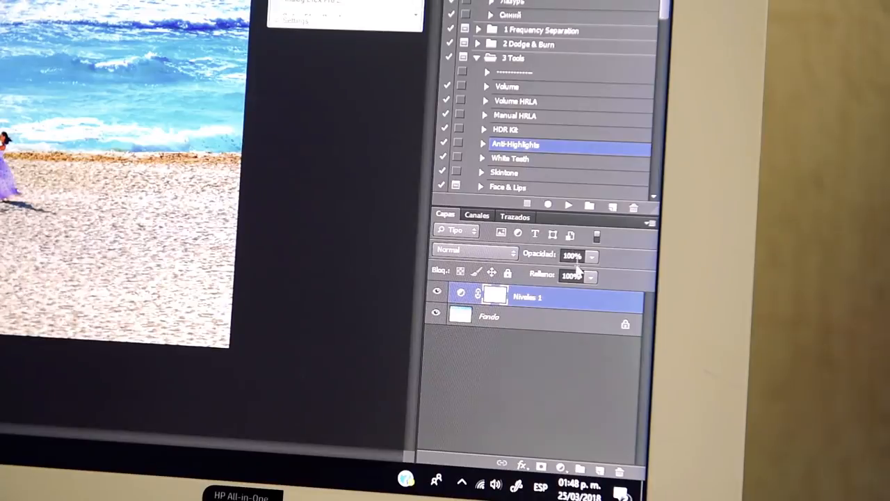